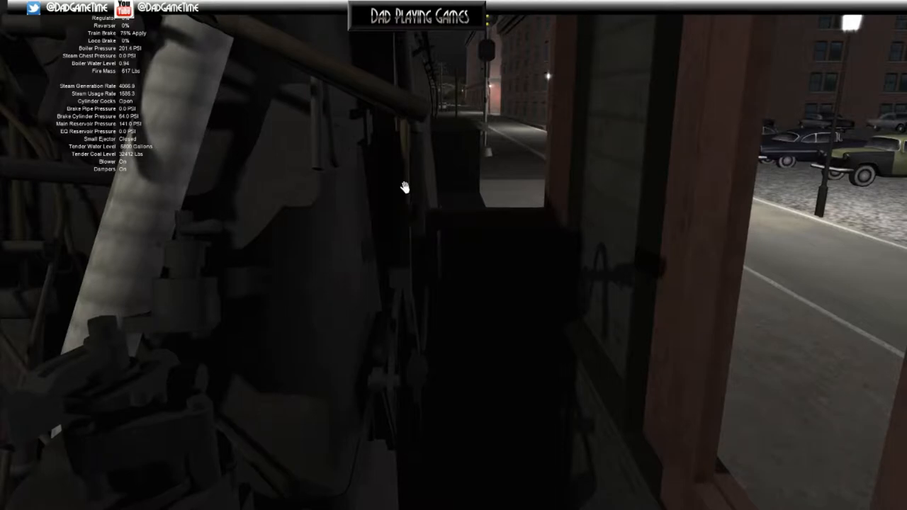
pyautogui.moveTo(401, 187)
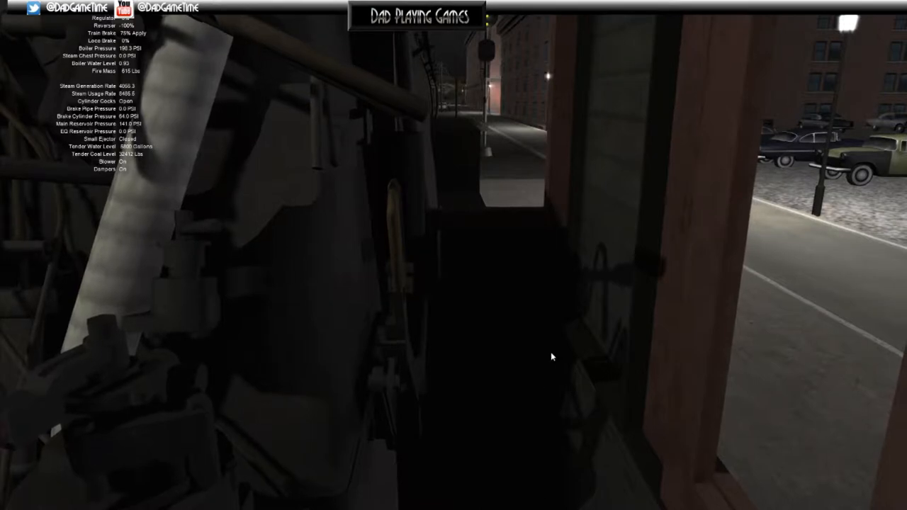
pyautogui.moveTo(484, 168)
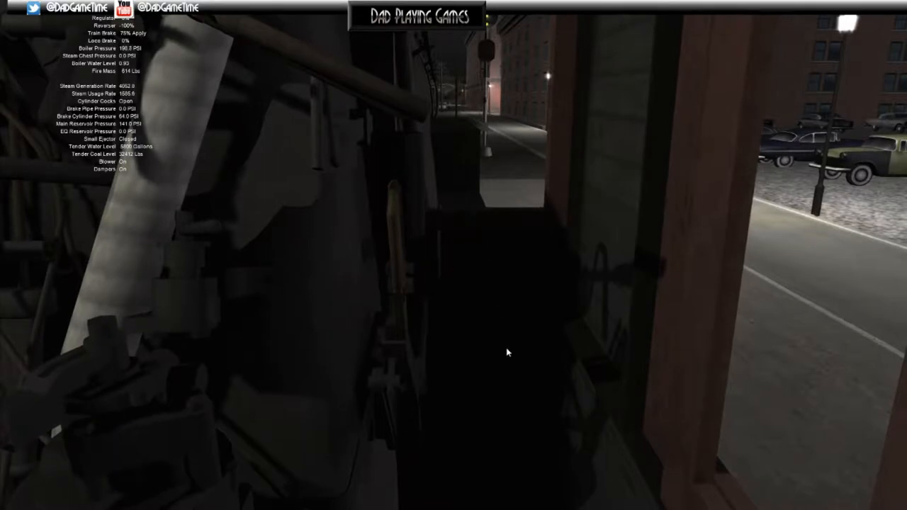
pyautogui.moveTo(503, 325)
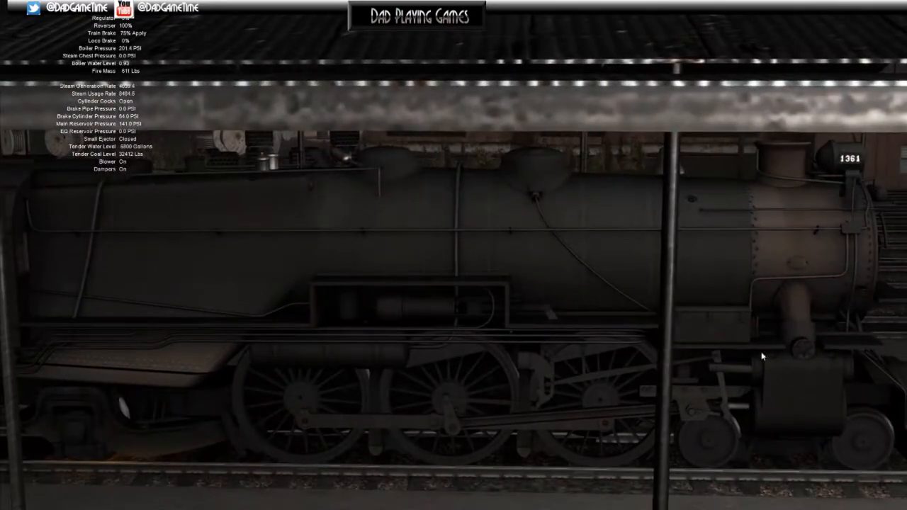
pyautogui.moveTo(854, 407)
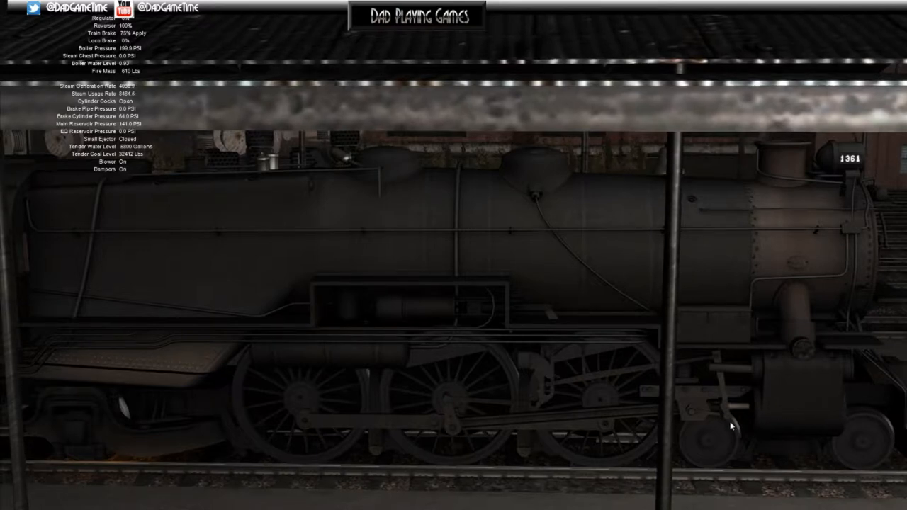
pyautogui.moveTo(805, 380)
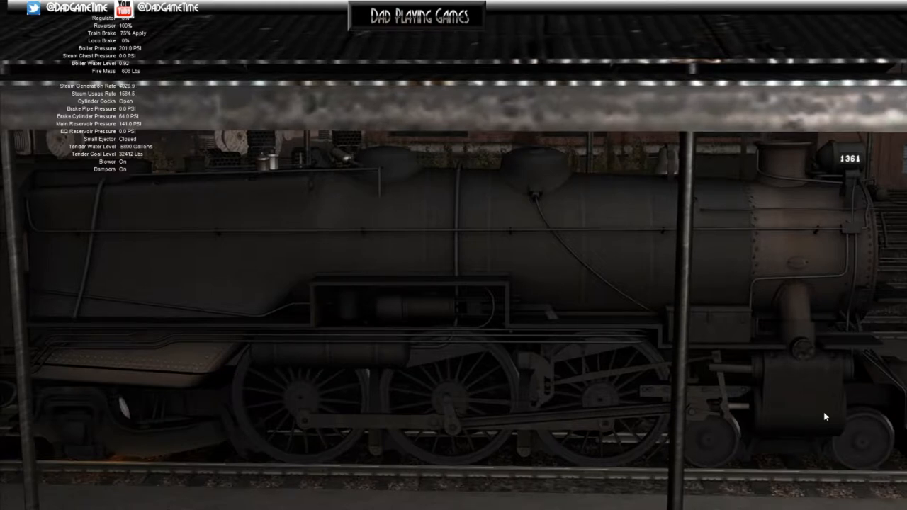
pyautogui.moveTo(401, 235)
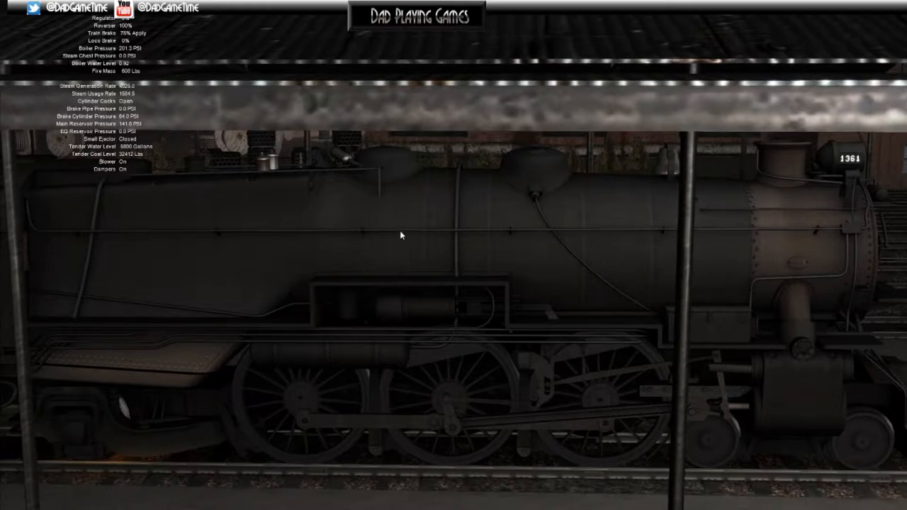
pyautogui.moveTo(795, 374)
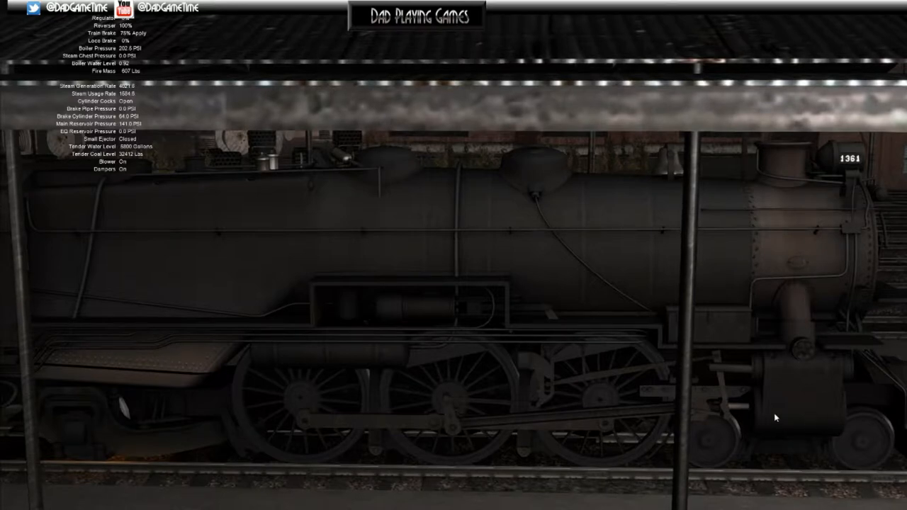
pyautogui.moveTo(822, 451)
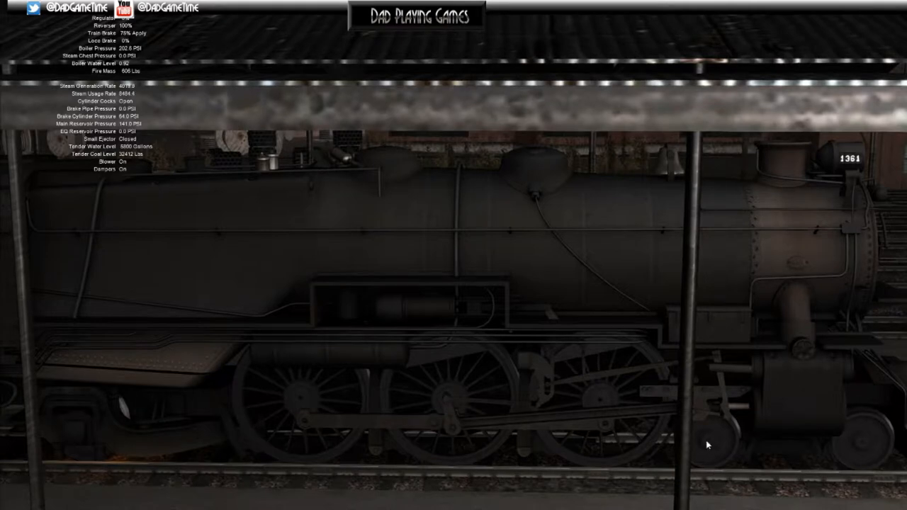
pyautogui.moveTo(762, 416)
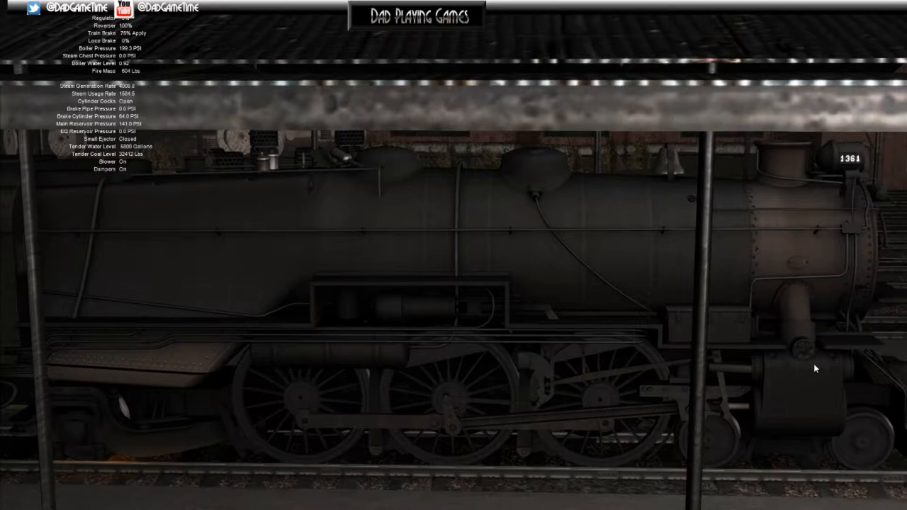
pyautogui.moveTo(837, 379)
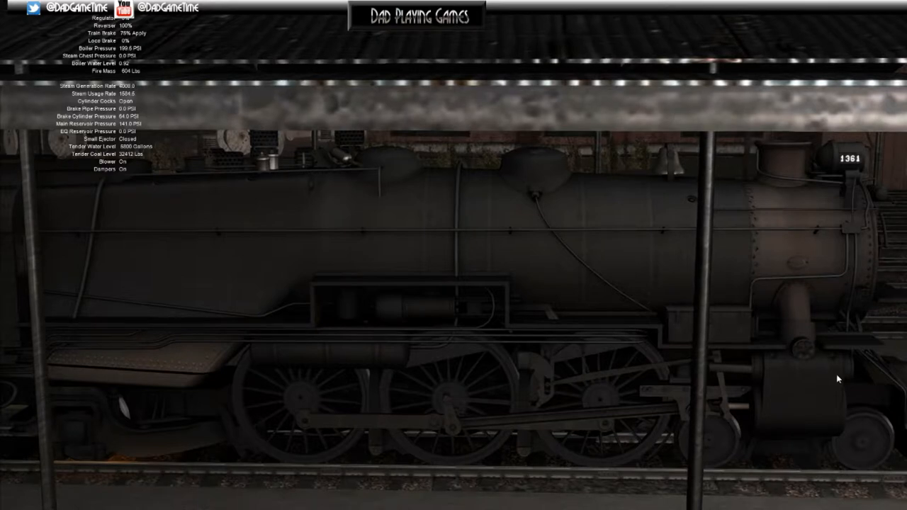